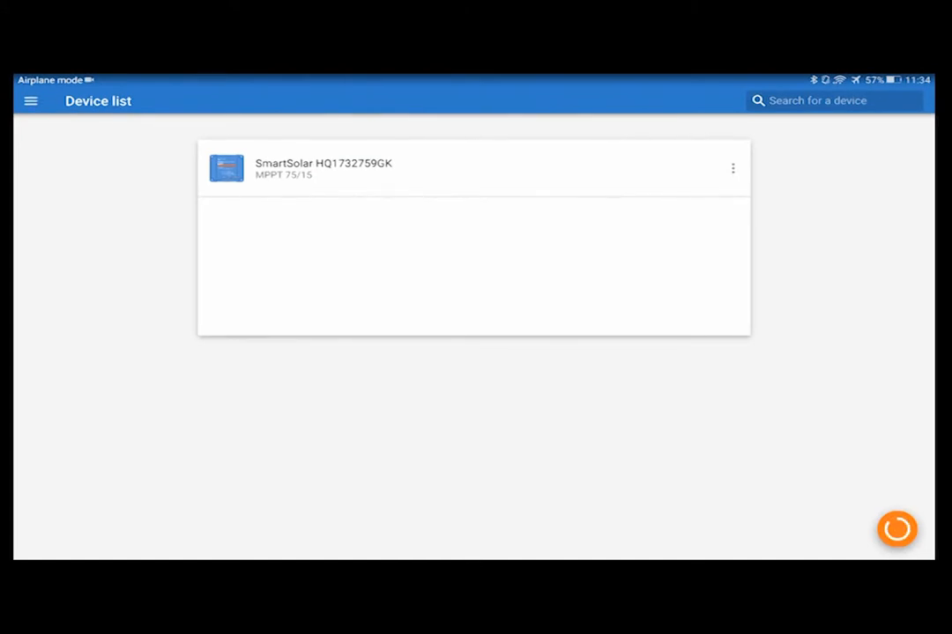
Connect to the SmartSolar HQ1732759GK charger from the device list to show its live readings.
left_click(472, 167)
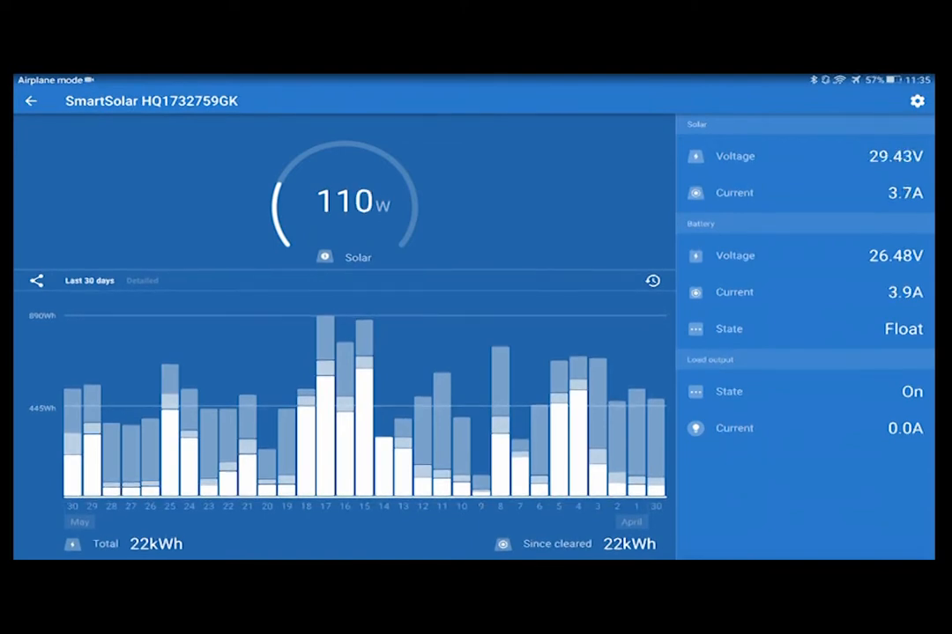
Switch the history to detailed daily figures and browse back through earlier days.
left_click(141, 281)
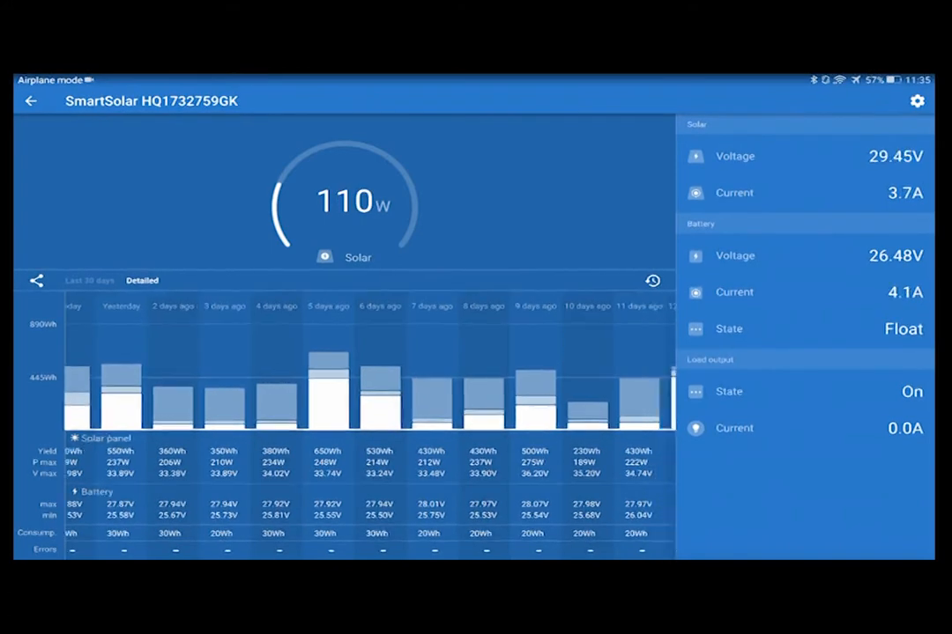
scroll("left", 3)
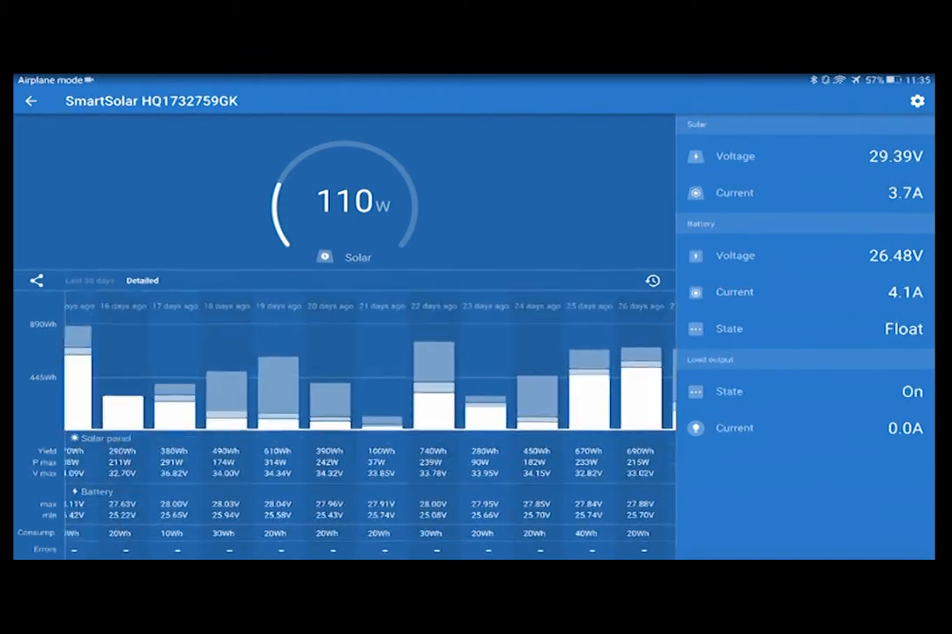
scroll("right", 3)
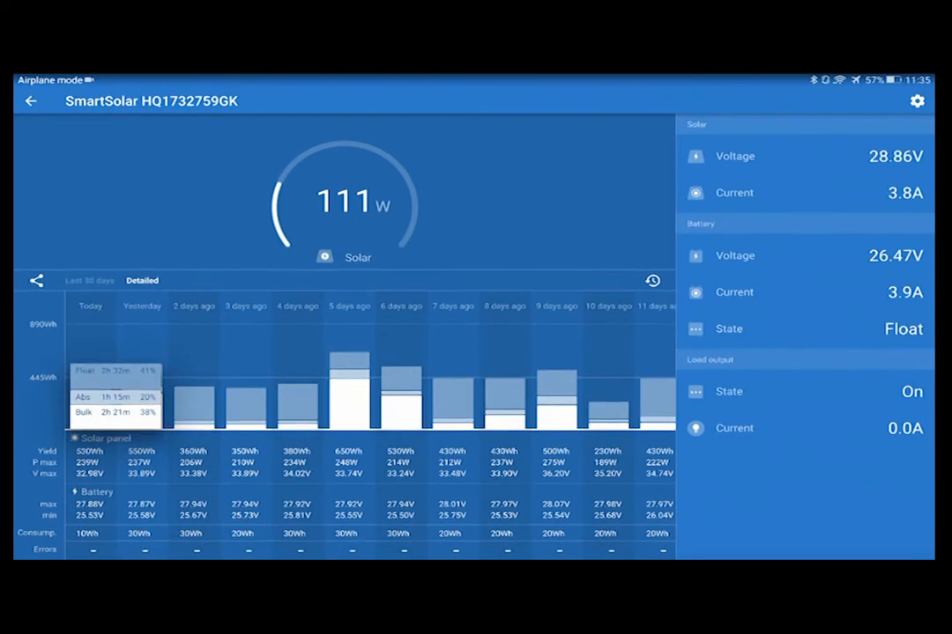
Show the load output settings: user-defined algorithm, 27.00V switch-on and 24.72V switch-off.
left_click(349, 387)
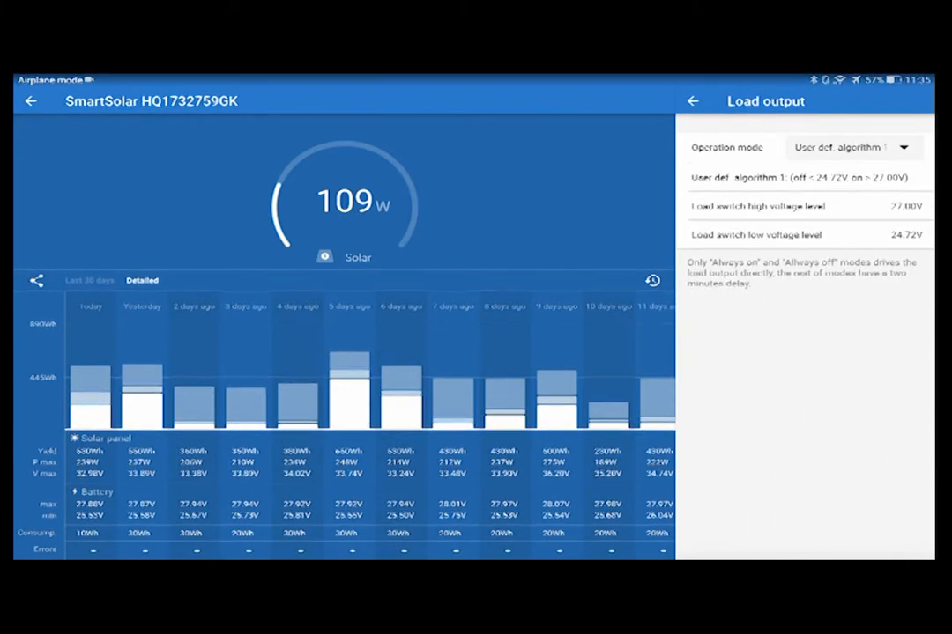
Go to the charger's battery settings and list the battery preset choices.
left_click(695, 101)
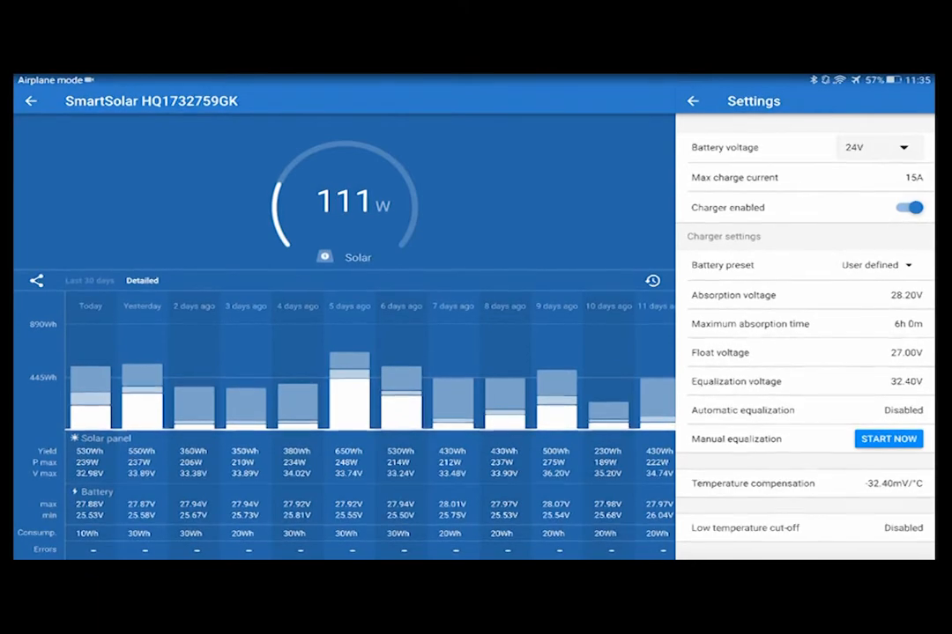
left_click(872, 264)
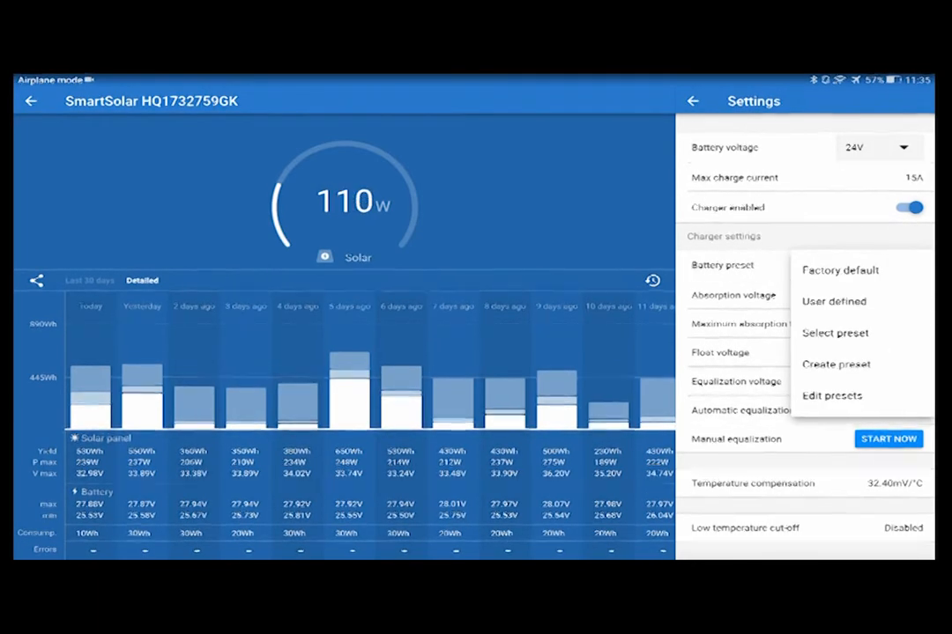